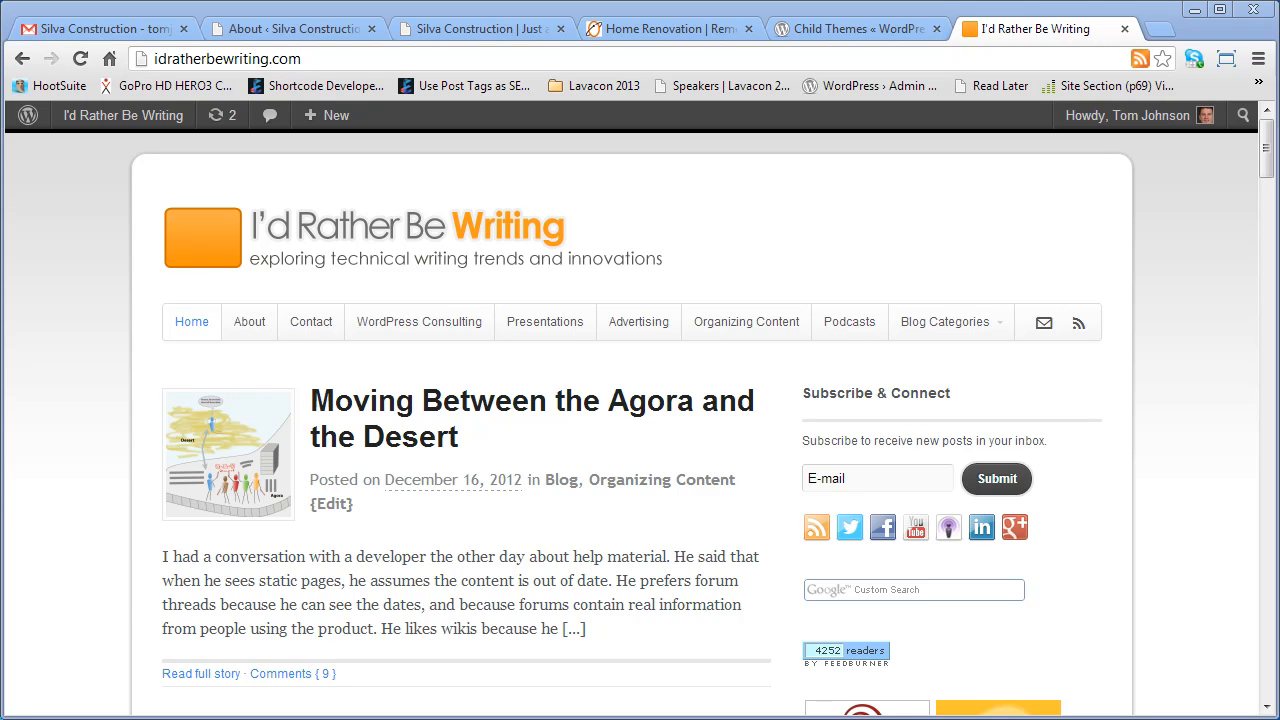
mouse_move(146, 563)
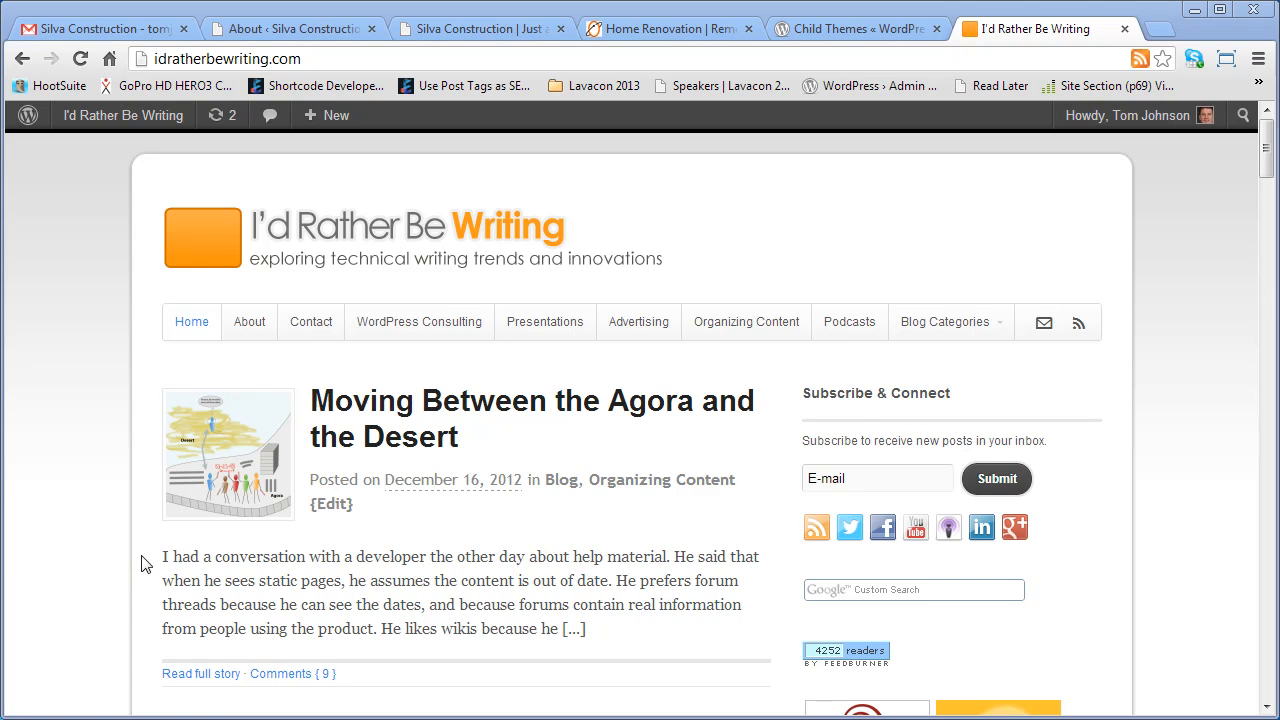
- Switch Chrome to the 'Child Themes « WordPress Codex' tab
click(855, 28)
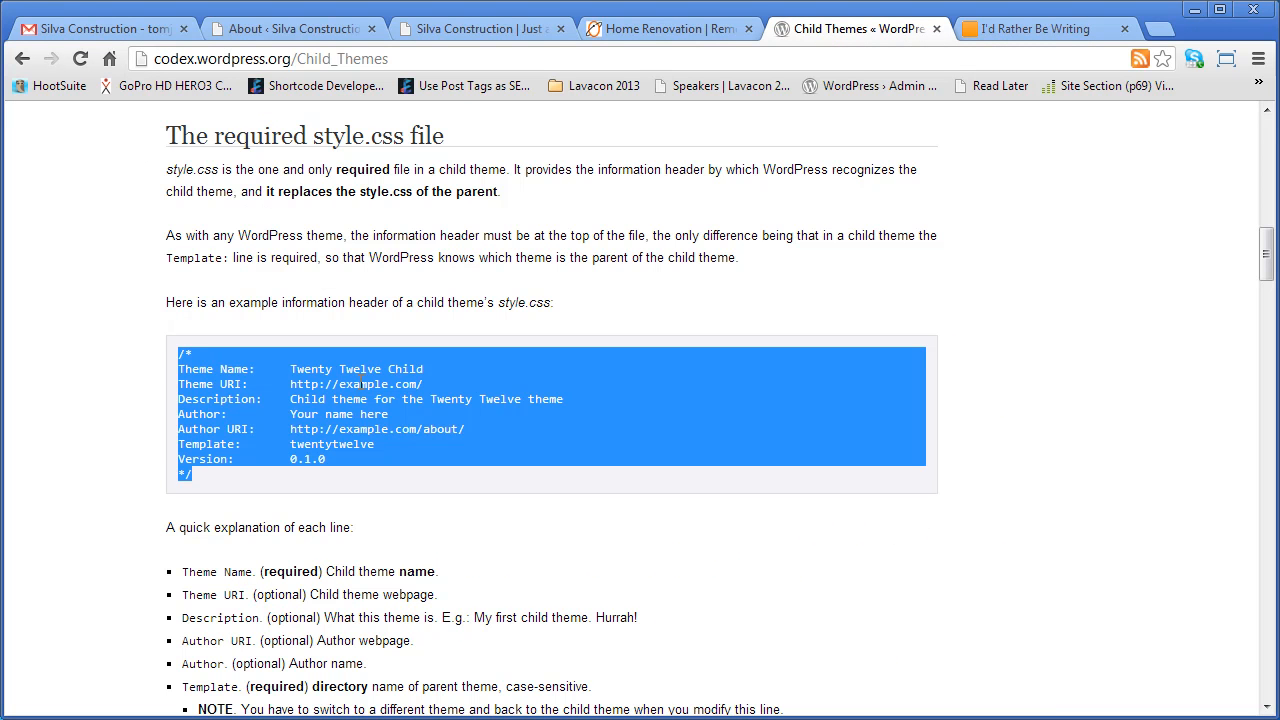
mouse_move(390, 415)
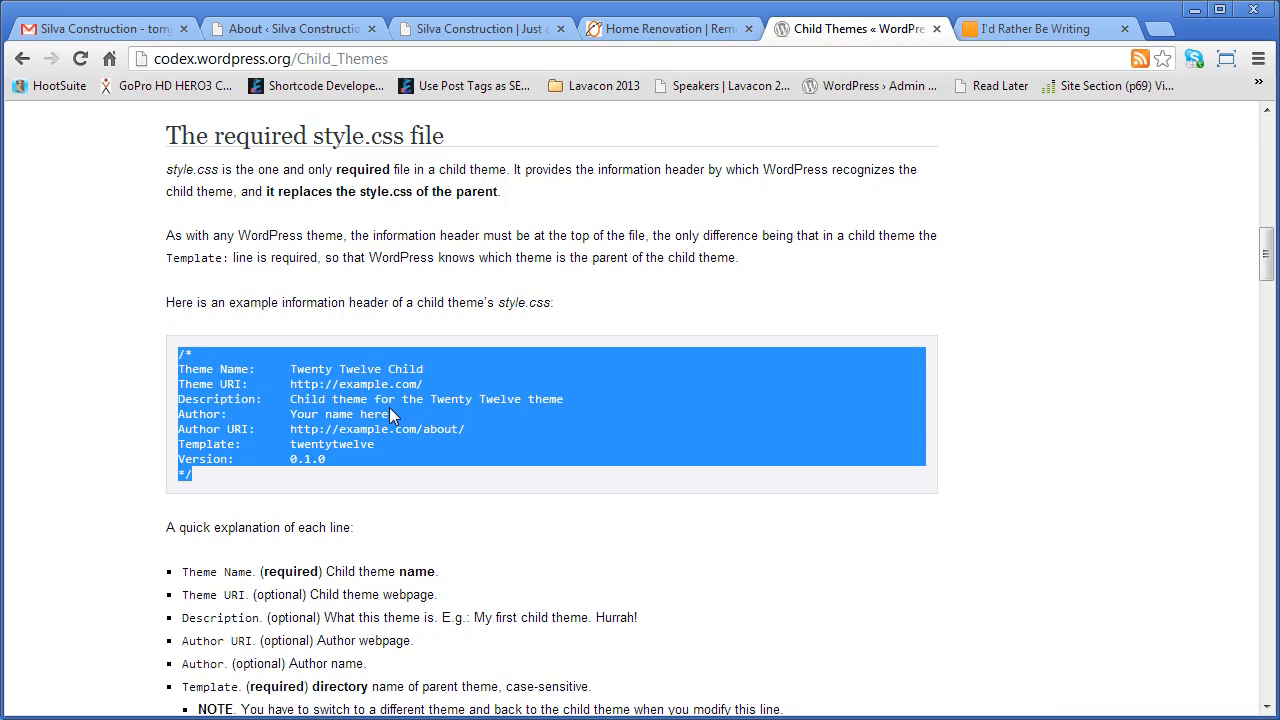
mouse_move(390, 414)
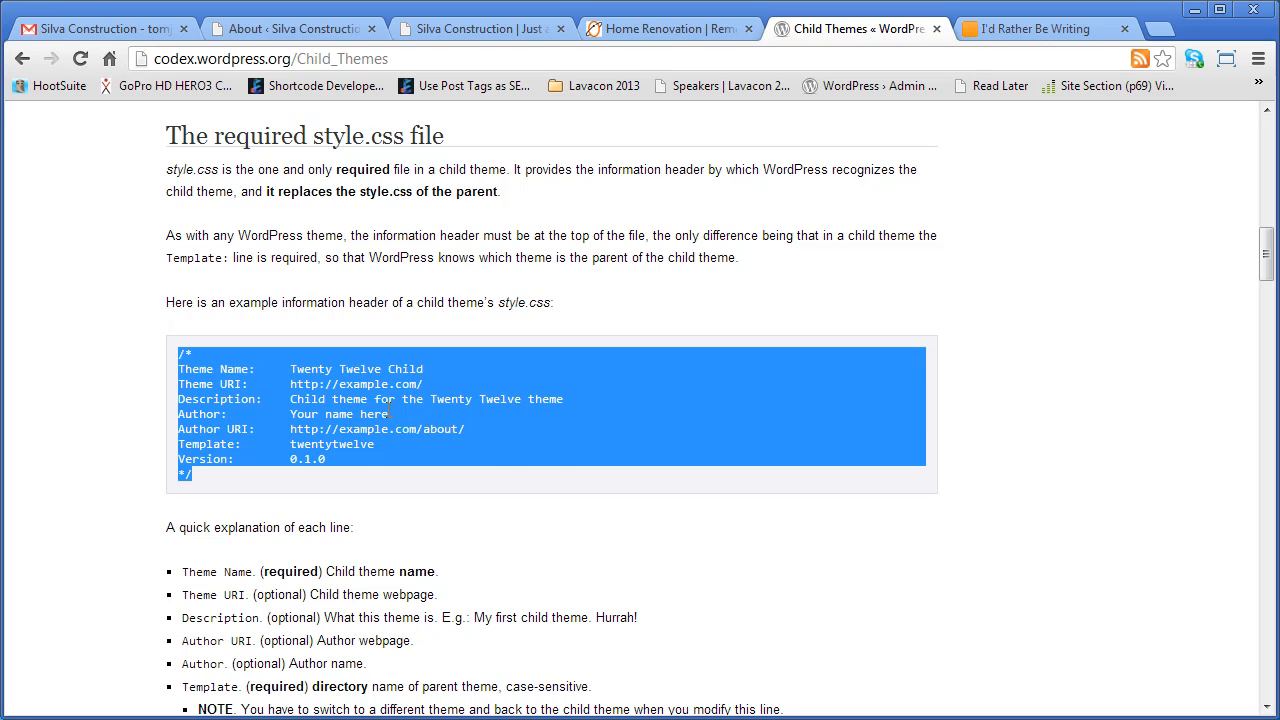
click(375, 414)
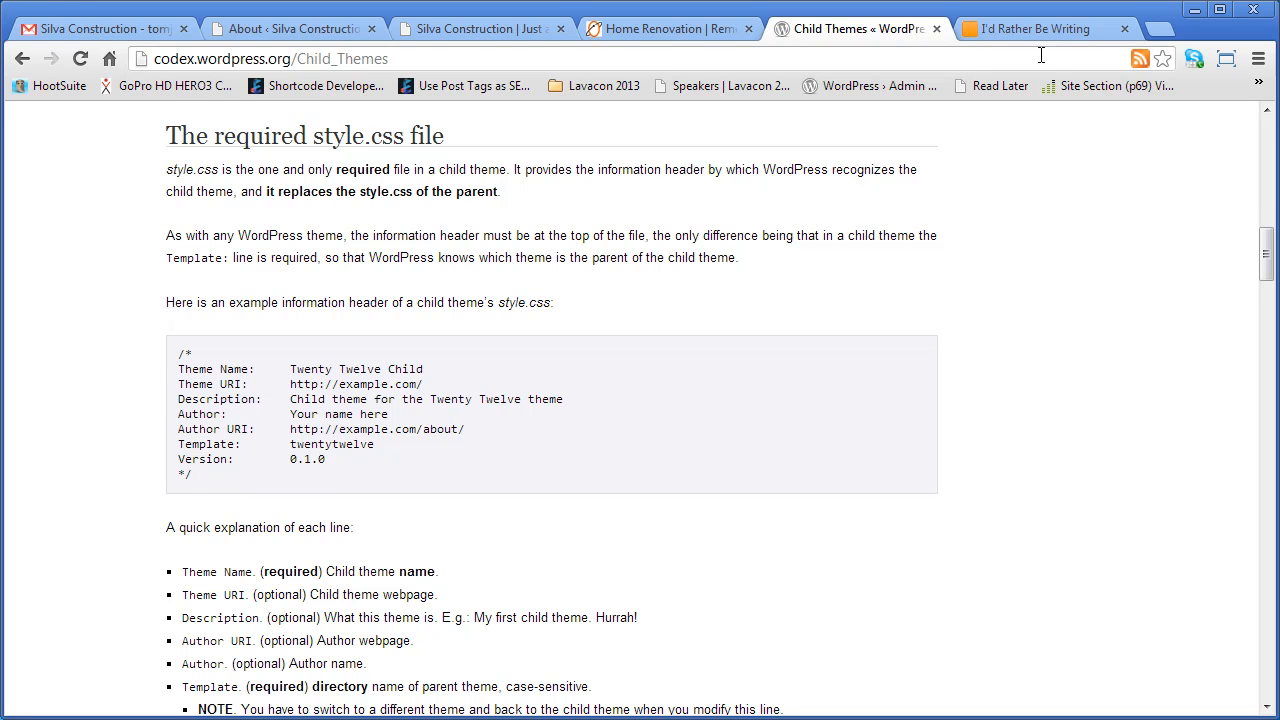
mouse_move(924, 231)
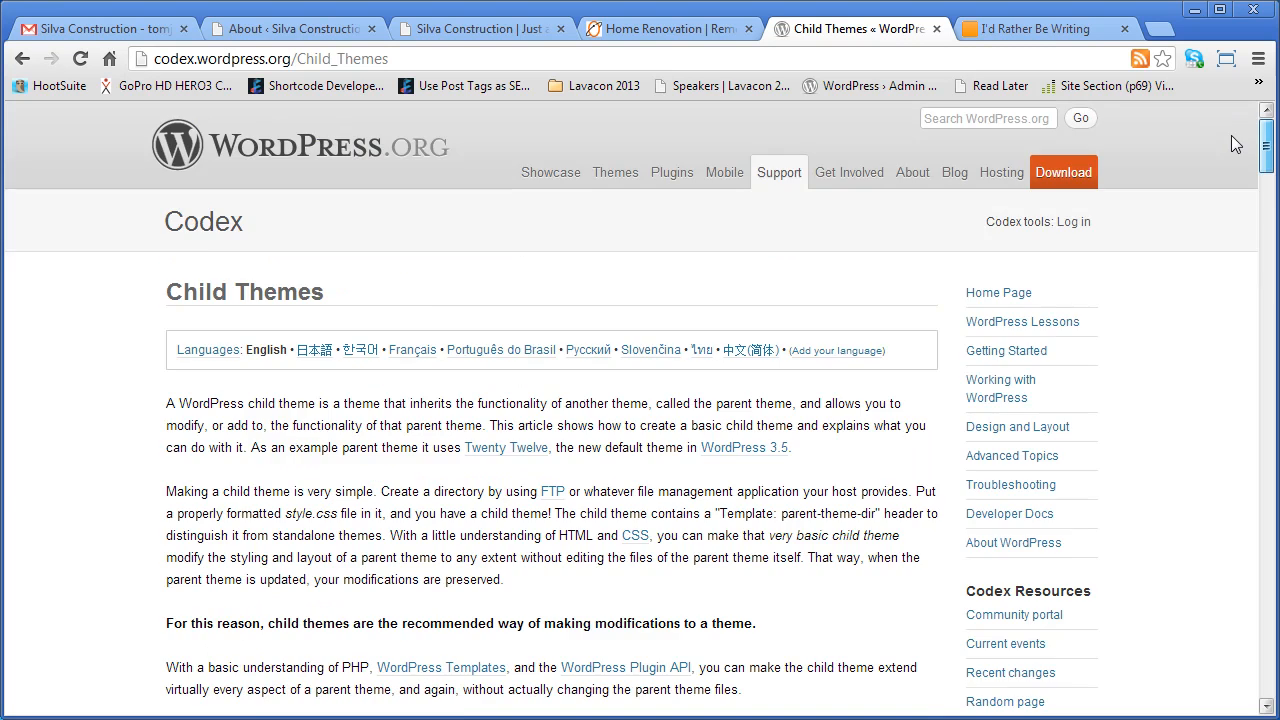
scroll(down, 3)
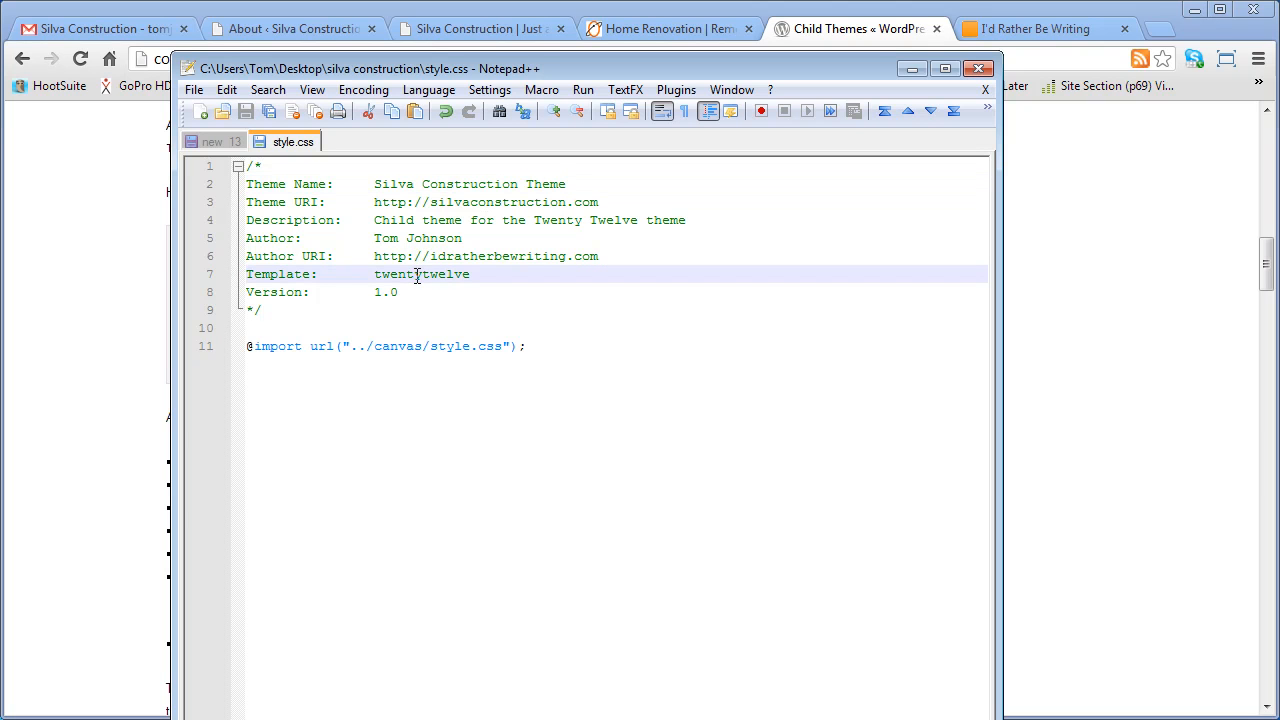
- Replace 'twentytwelve' with 'canvas' on the style.css Template line
double_click(421, 274)
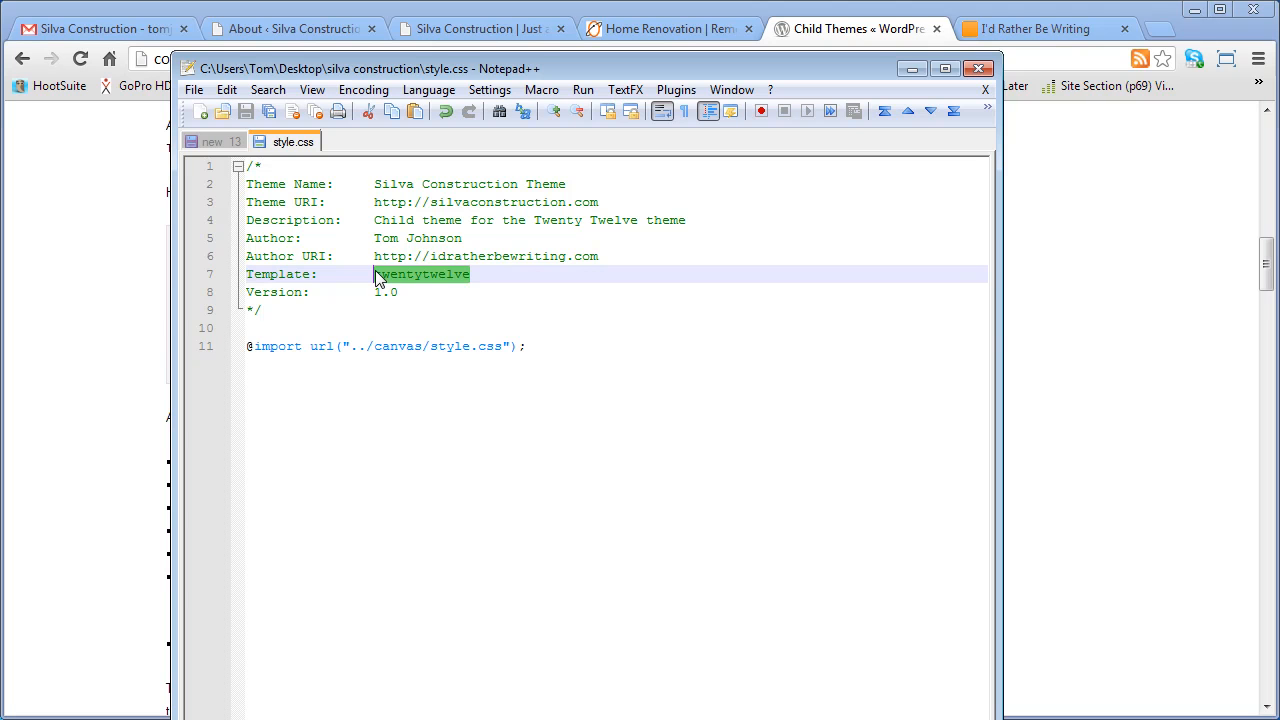
text(canvas)
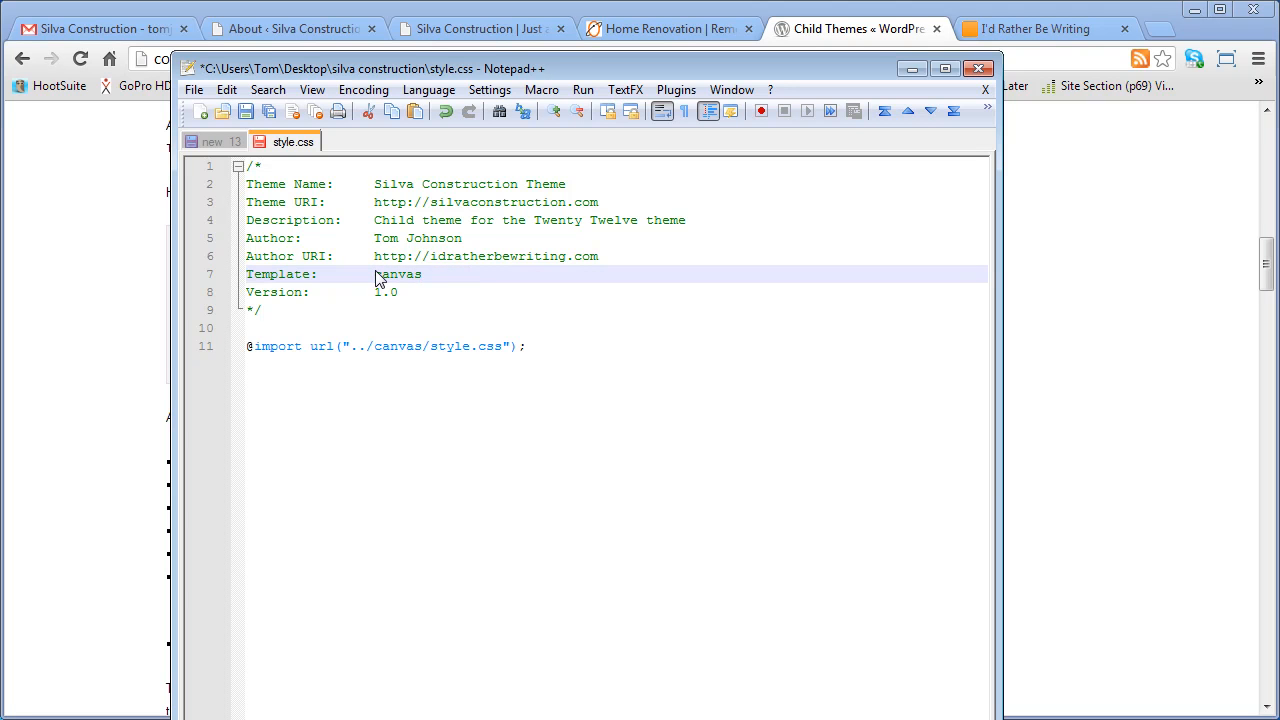
mouse_move(470, 310)
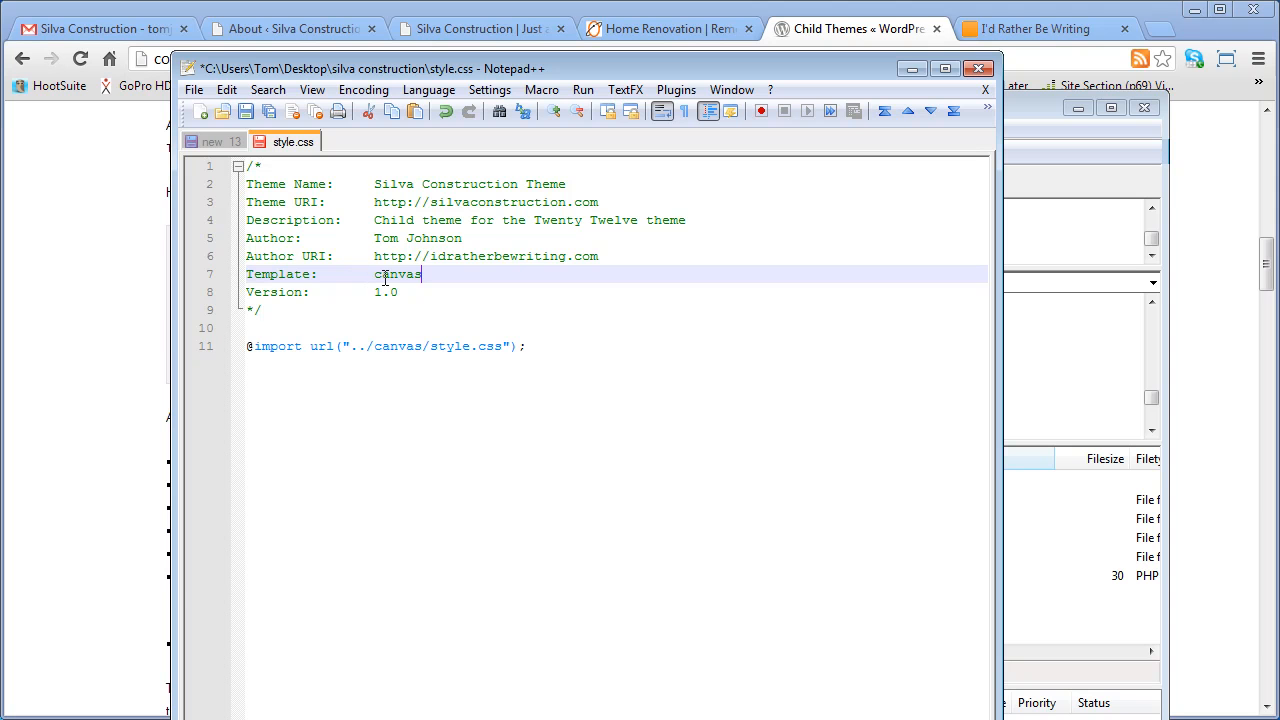
mouse_move(254, 350)
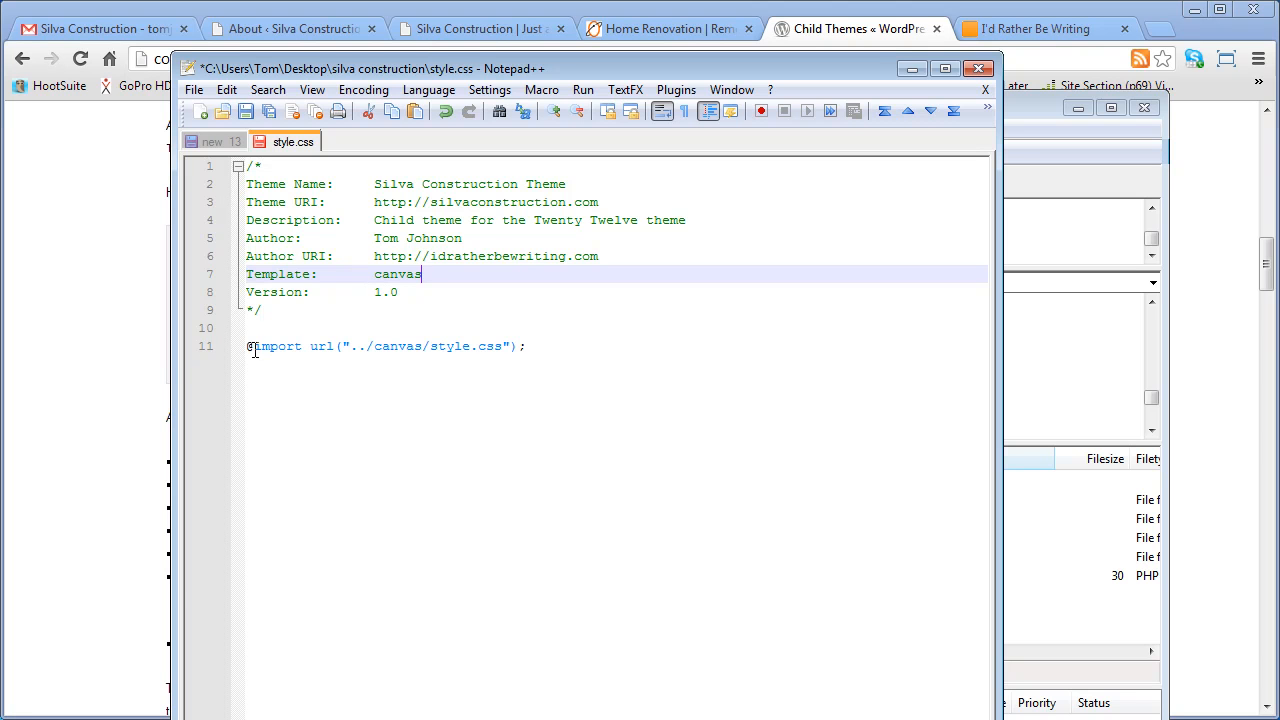
mouse_move(330, 347)
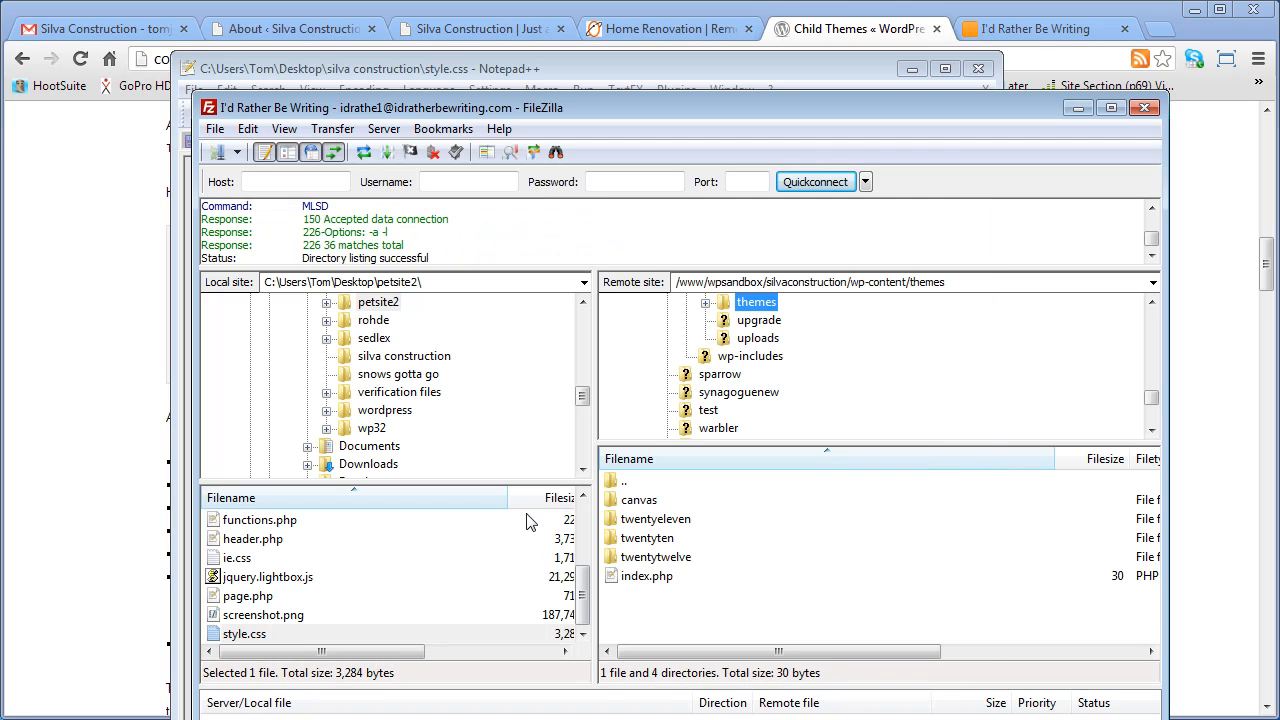
- Show the local silva construction folder and create a new directory in the remote themes folder
click(404, 356)
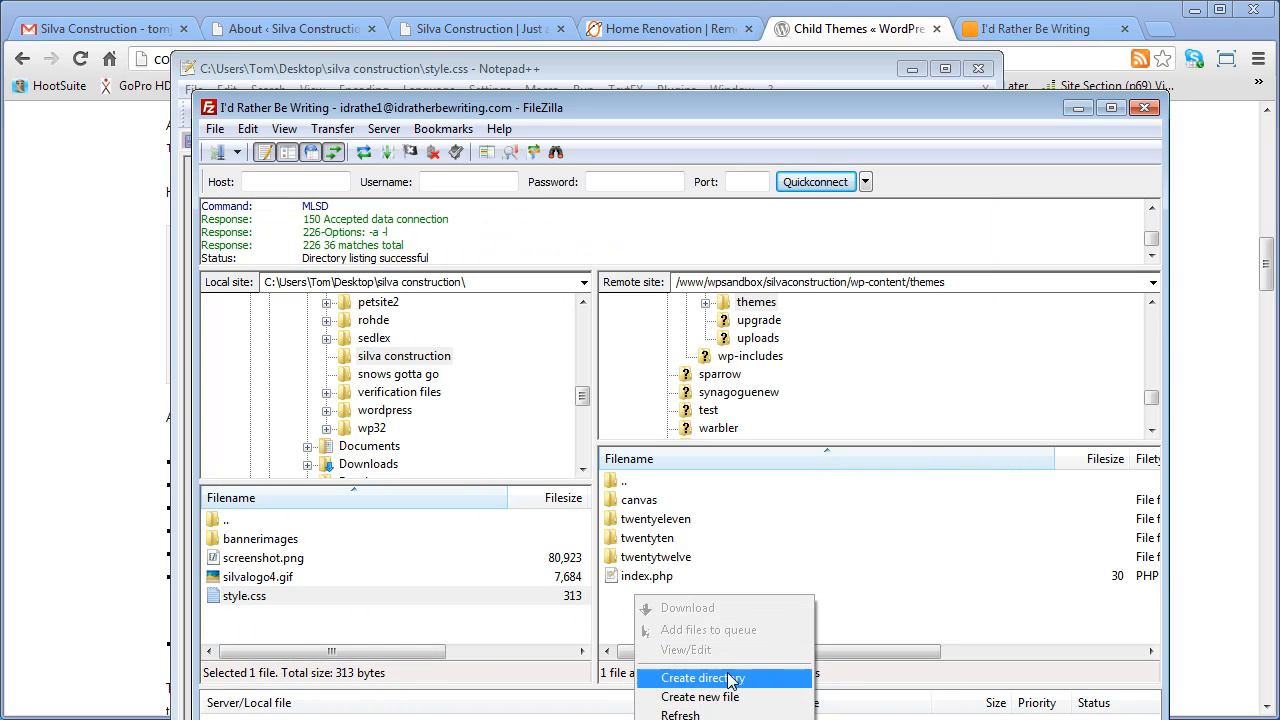
click(703, 678)
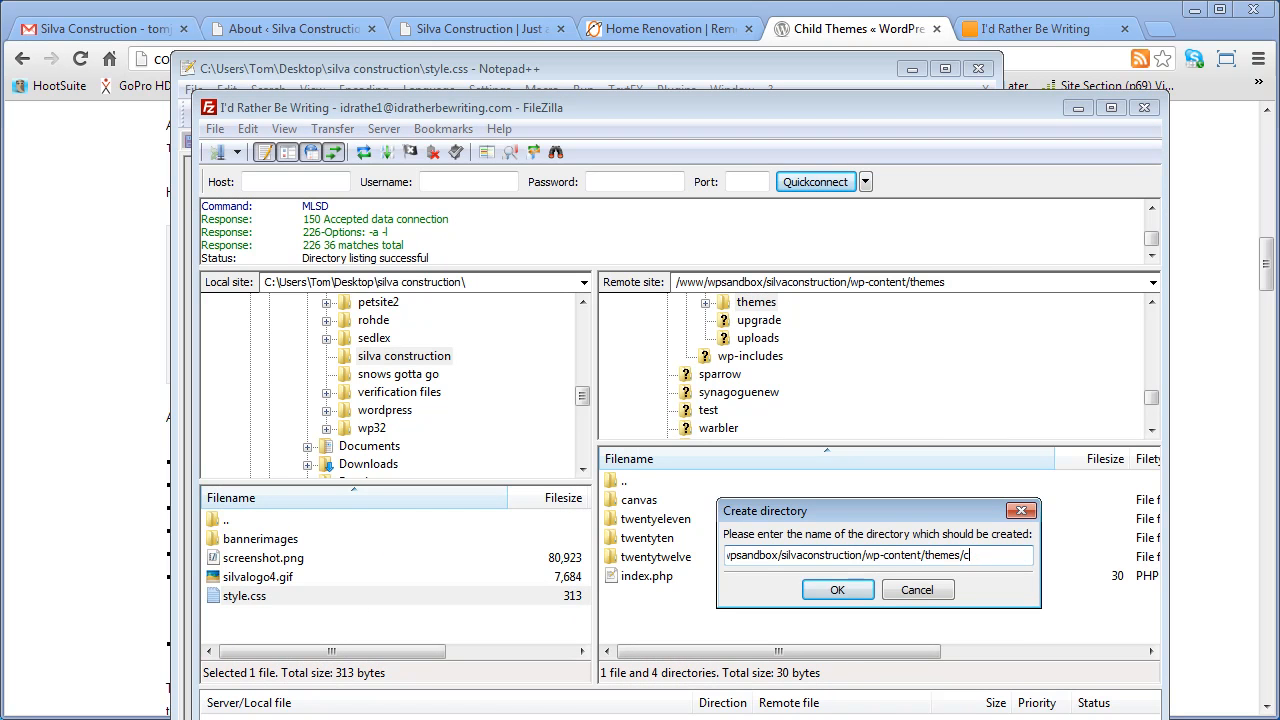
click(837, 589)
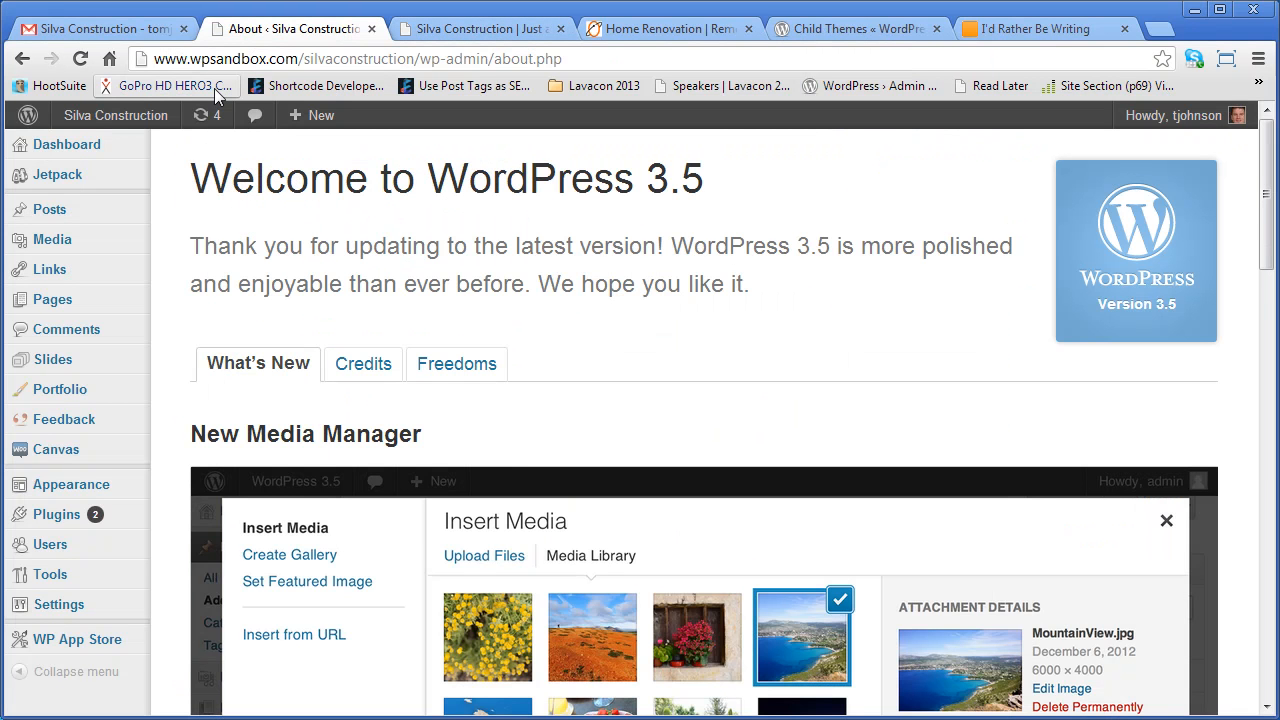
mouse_move(70, 484)
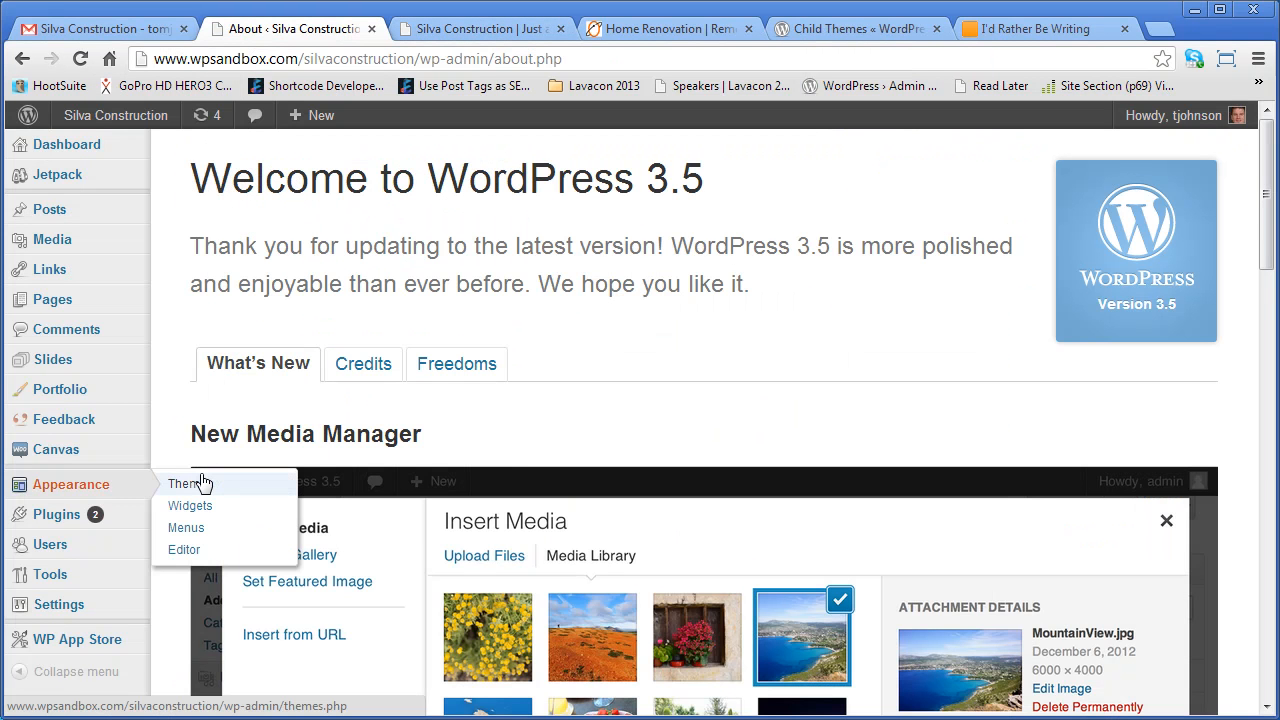
- Activate Silva Construction Theme from Appearance > Themes' Available Themes list
click(186, 483)
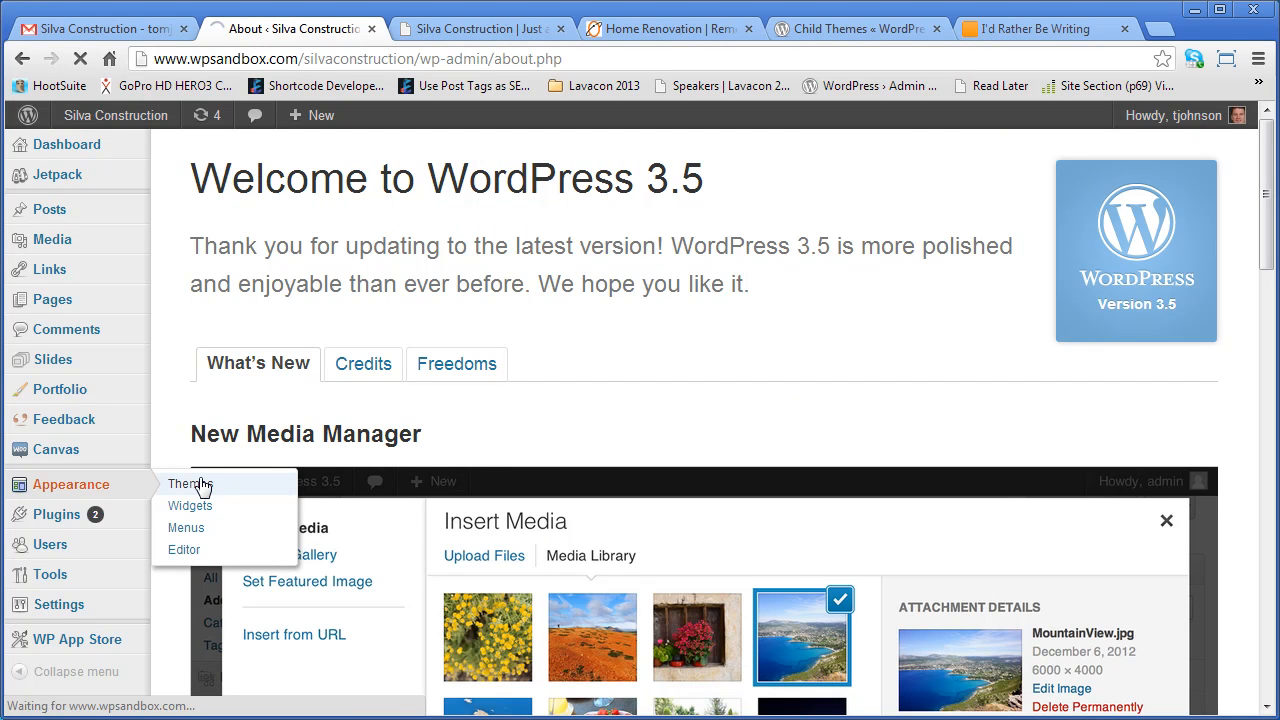
click(190, 484)
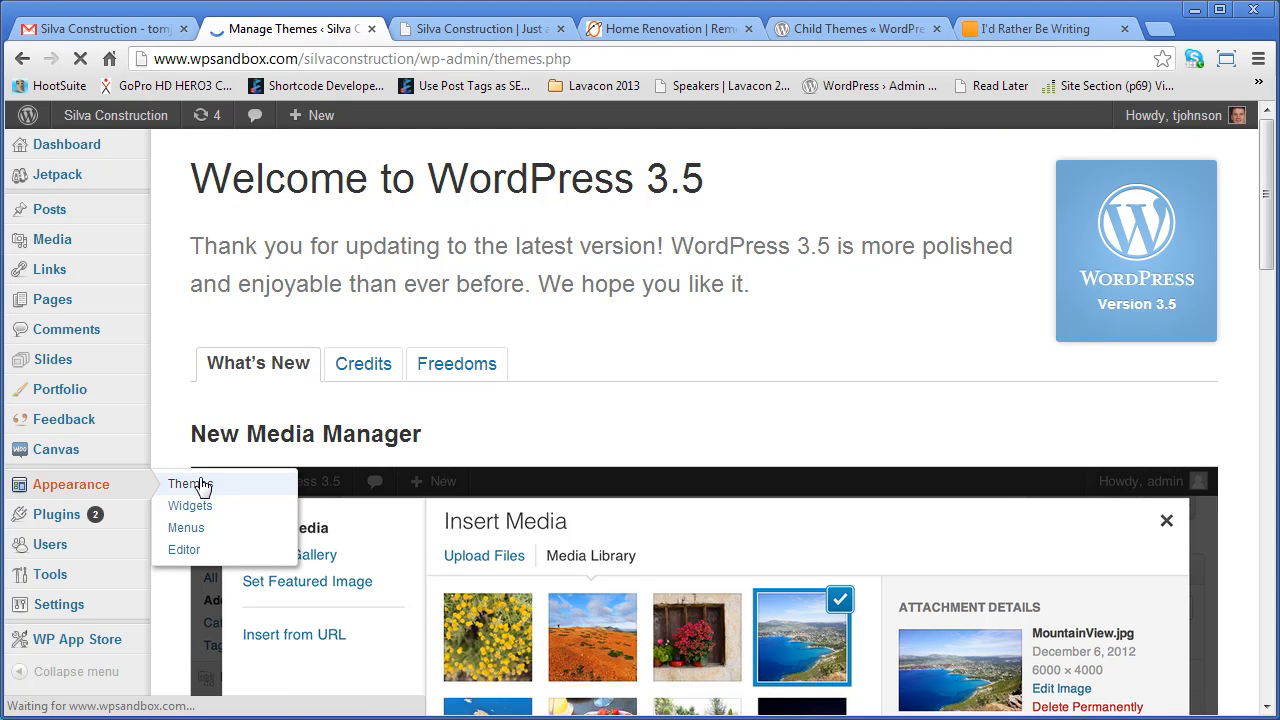
click(190, 484)
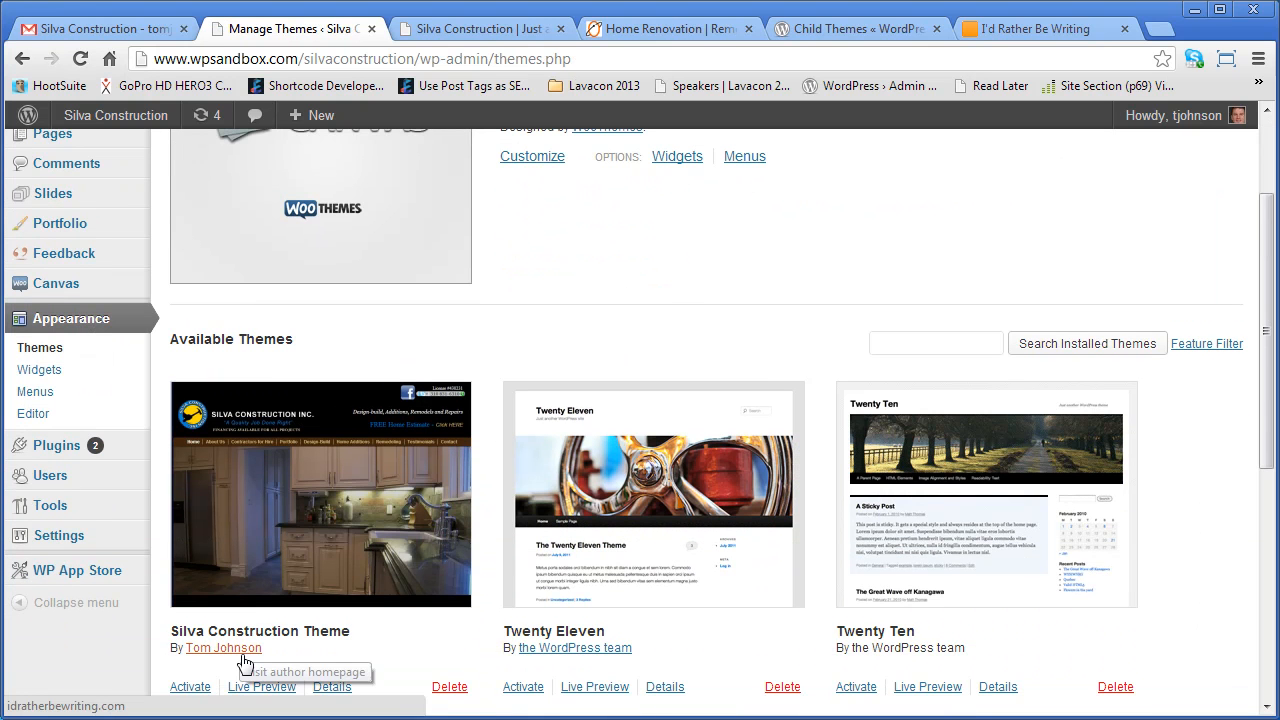
scroll(down, 3)
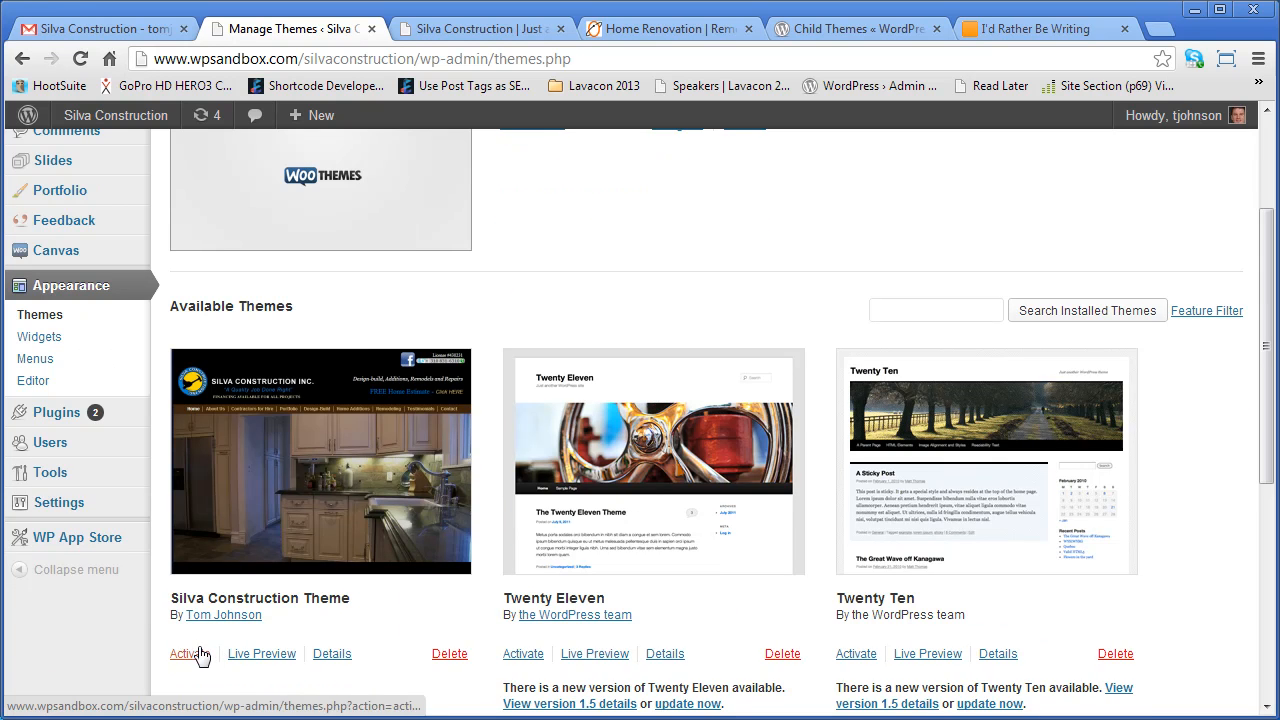
click(187, 653)
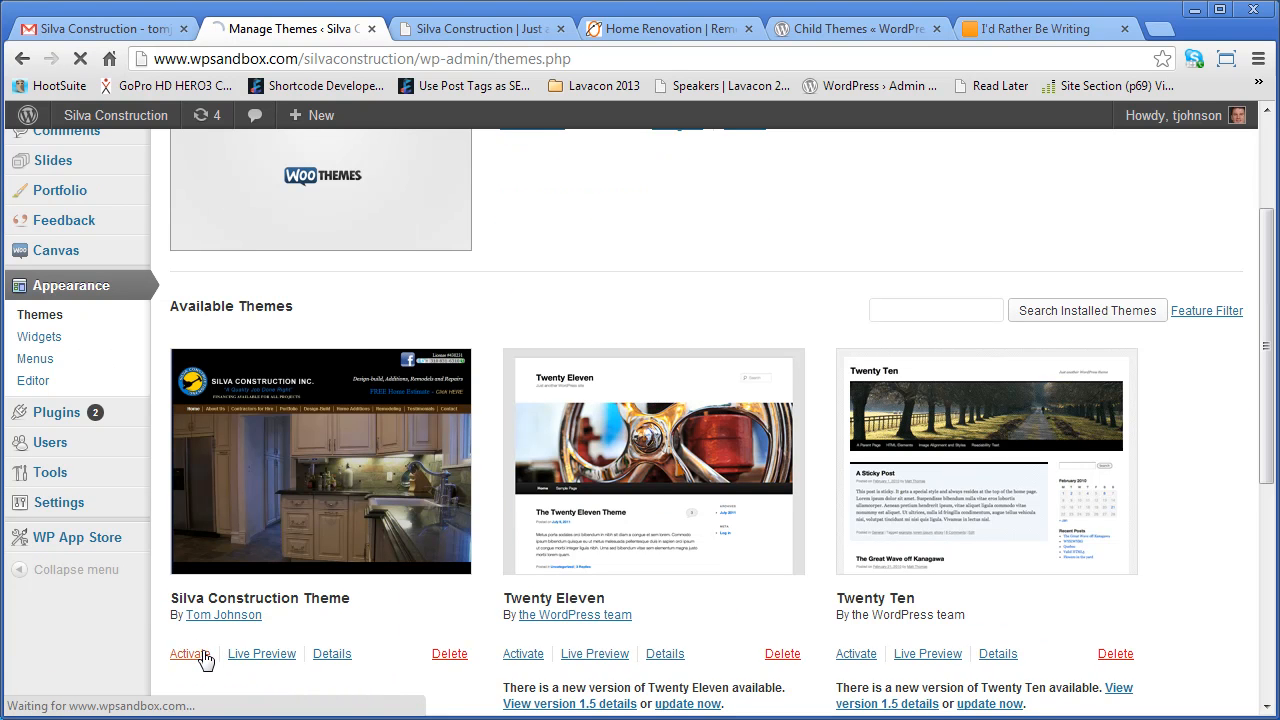
click(189, 653)
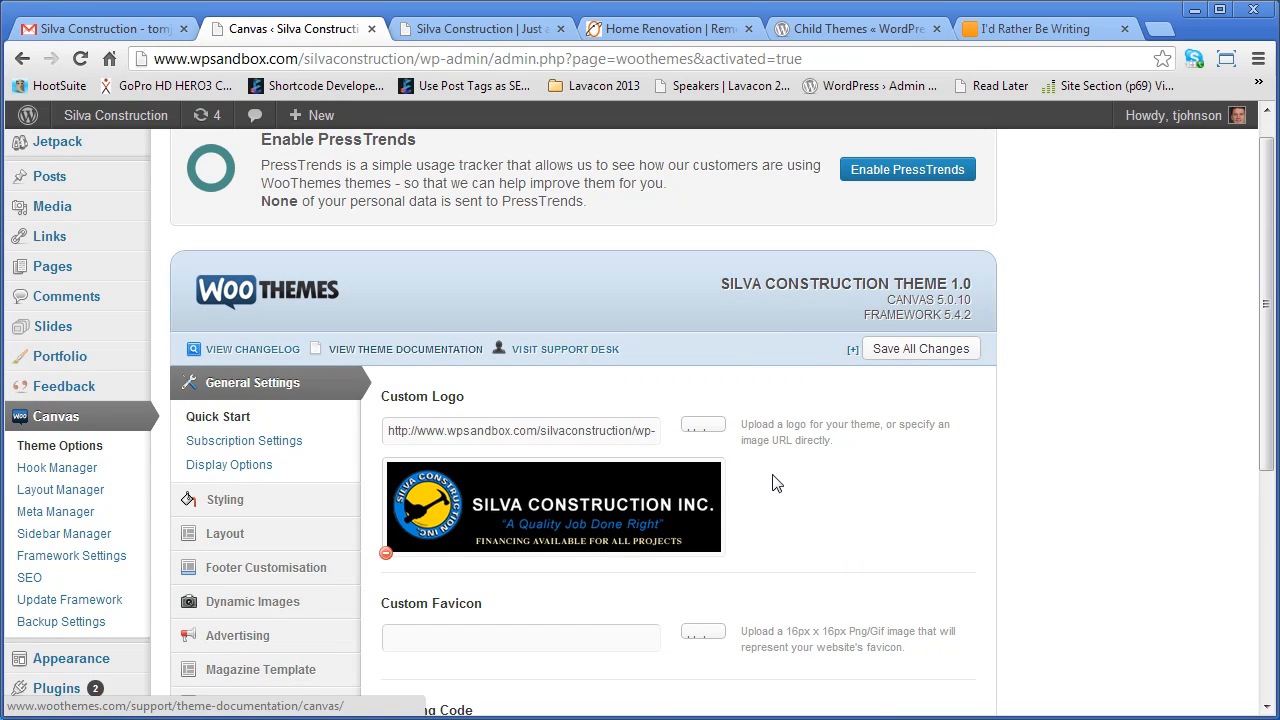
scroll(down, 3)
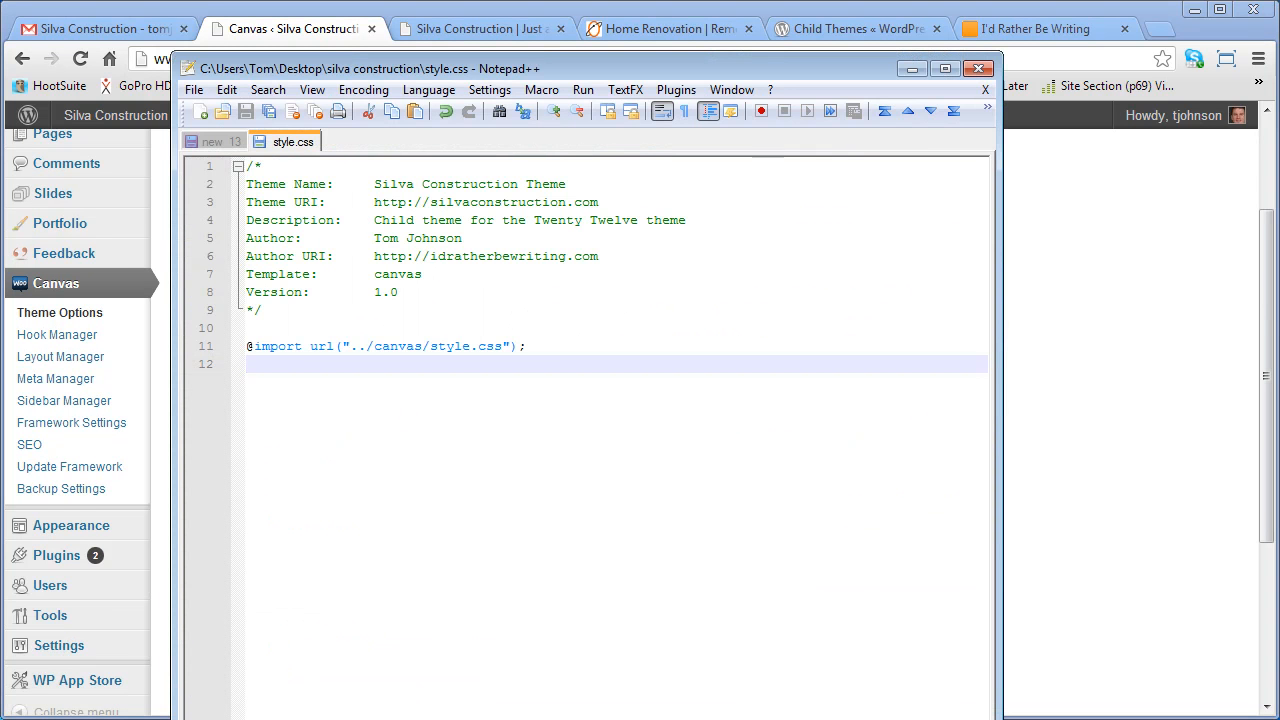
mouse_move(565, 640)
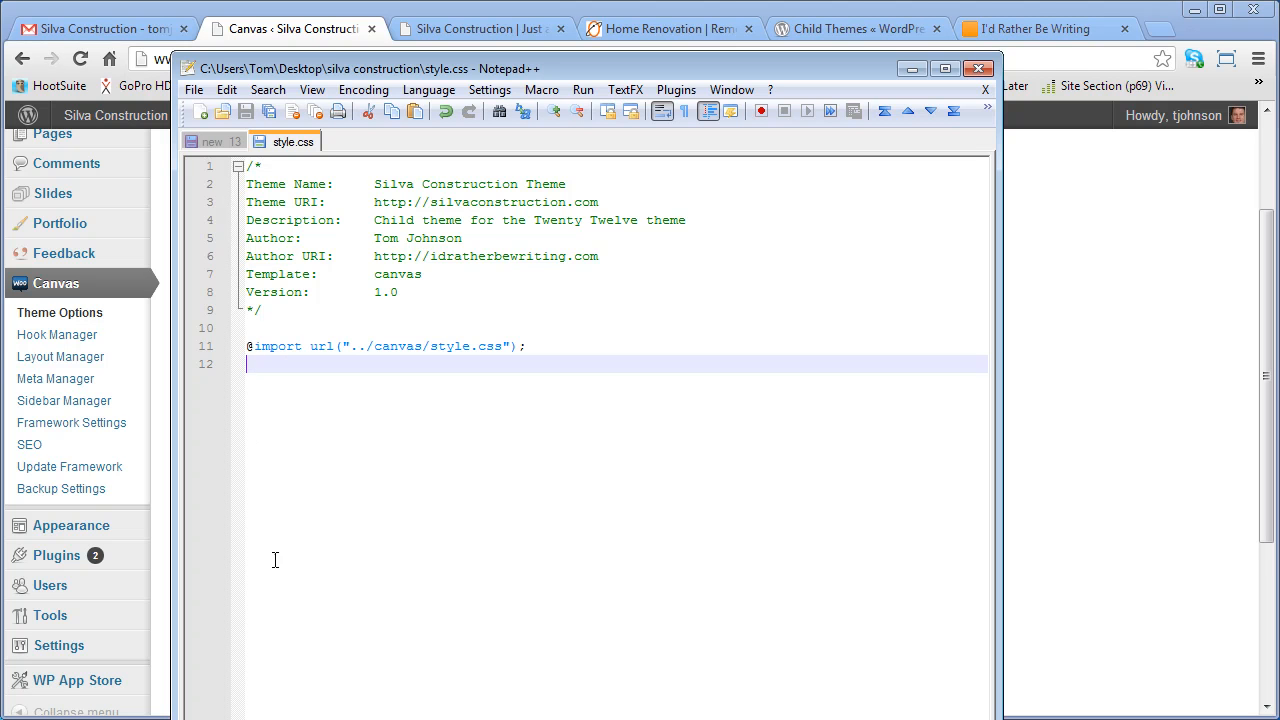
mouse_move(267, 641)
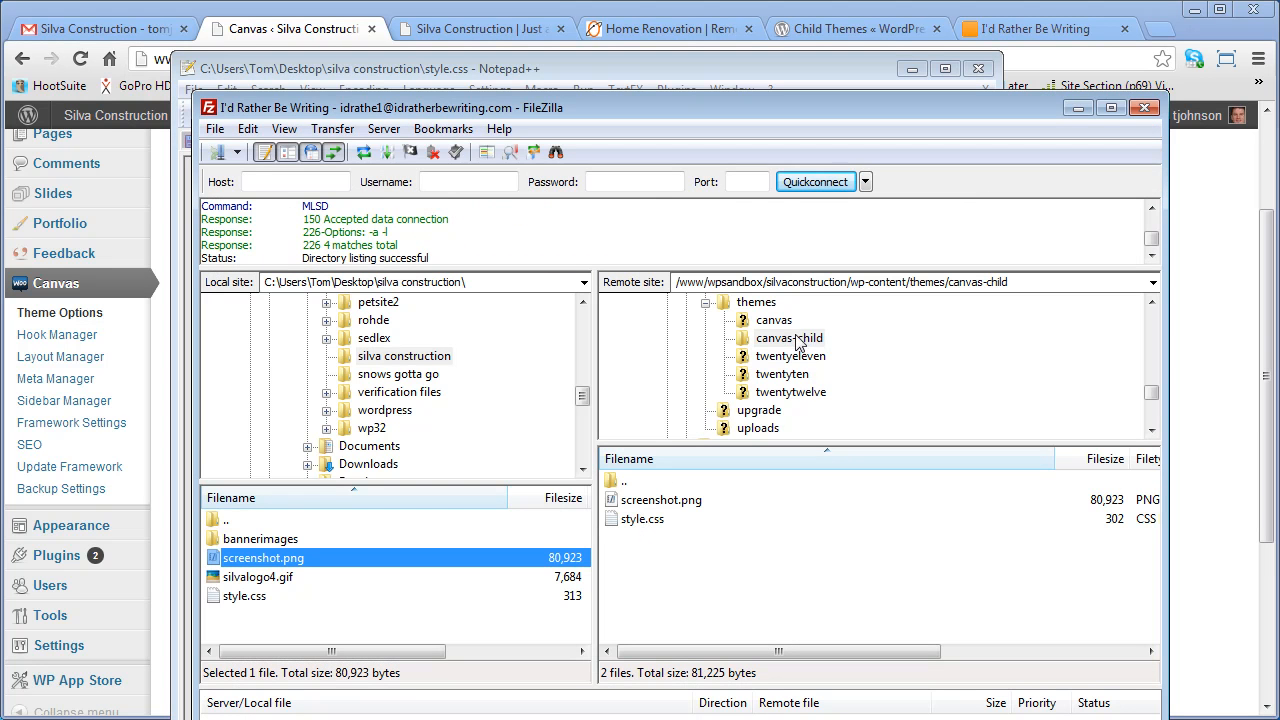
click(773, 319)
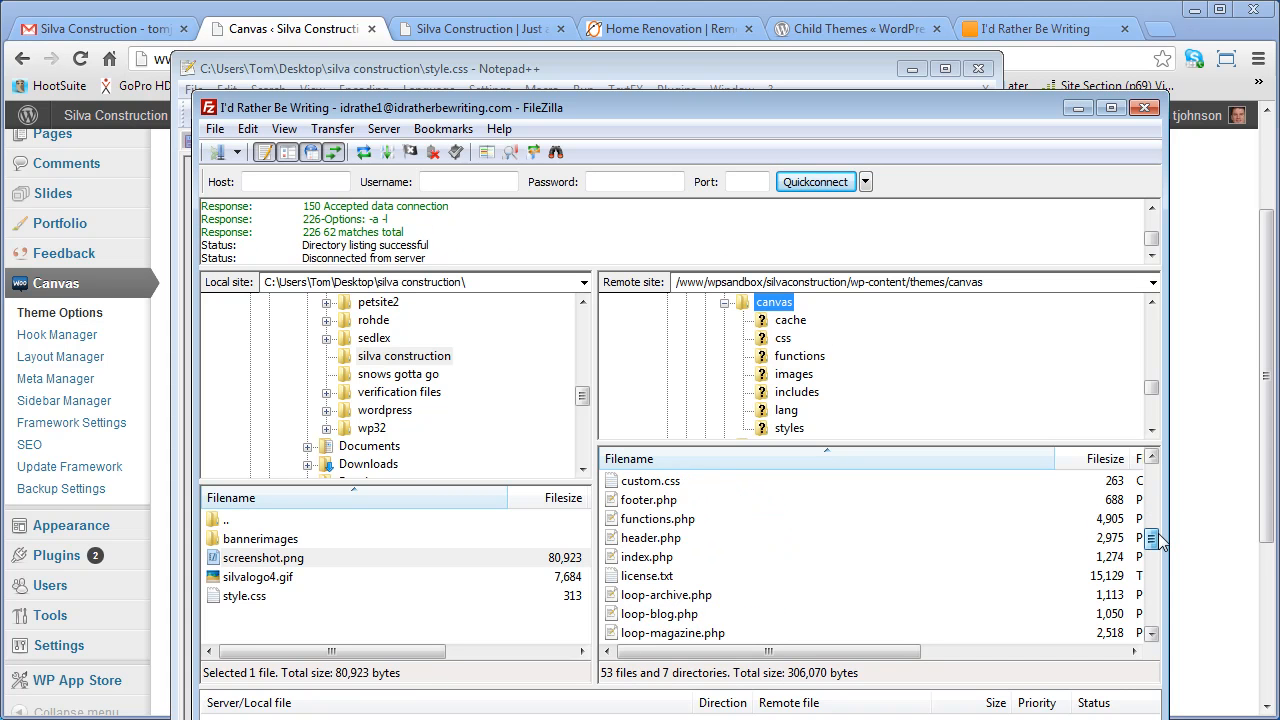
scroll(down, 3)
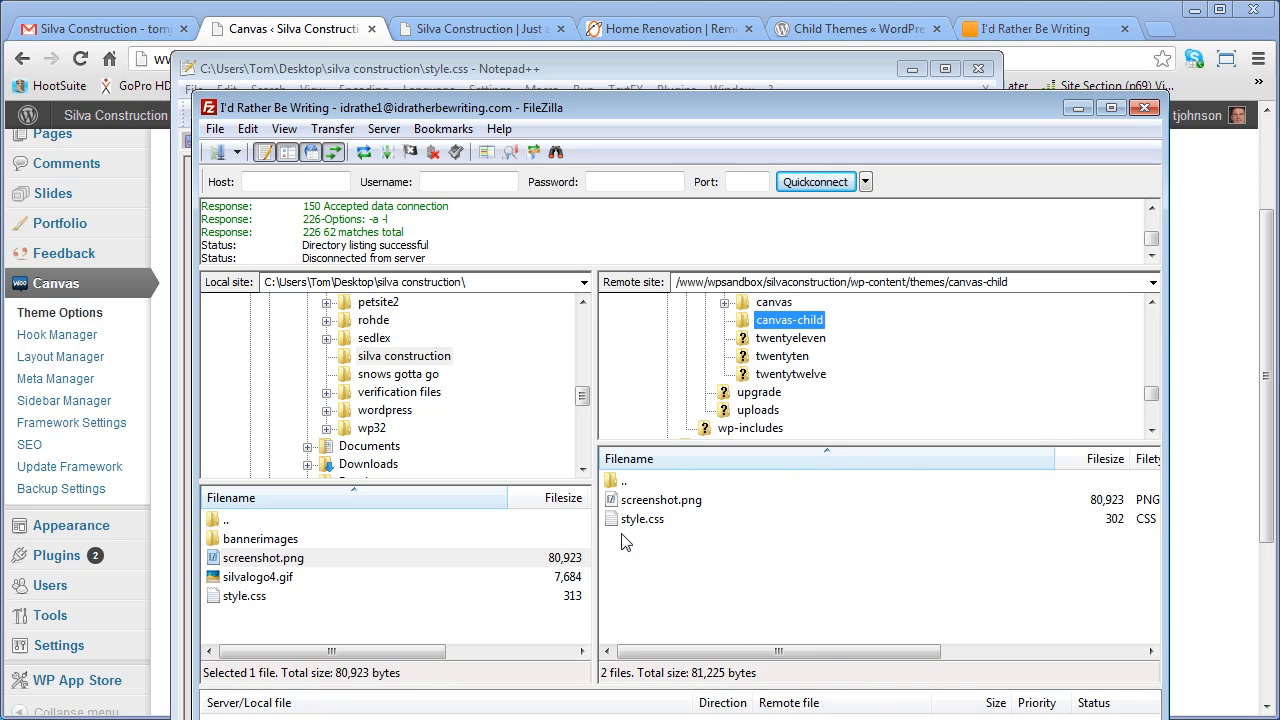
mouse_move(683, 543)
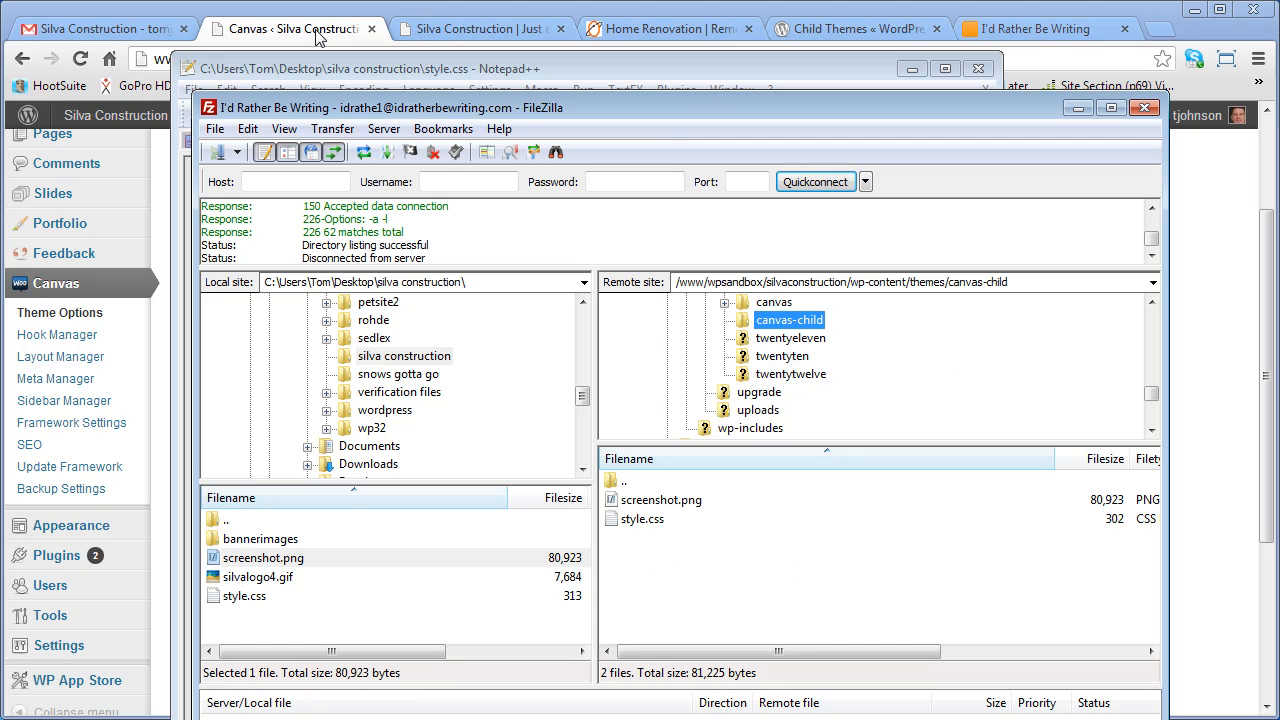
mouse_move(648, 592)
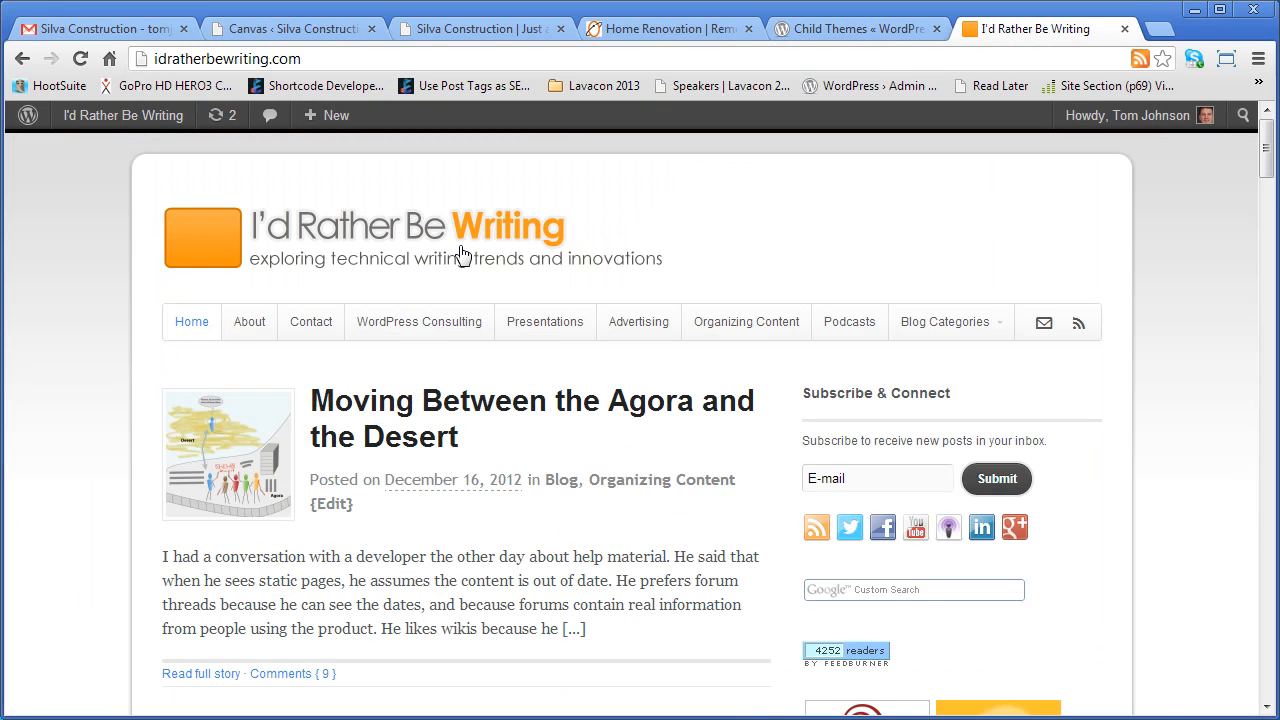
mouse_move(232, 316)
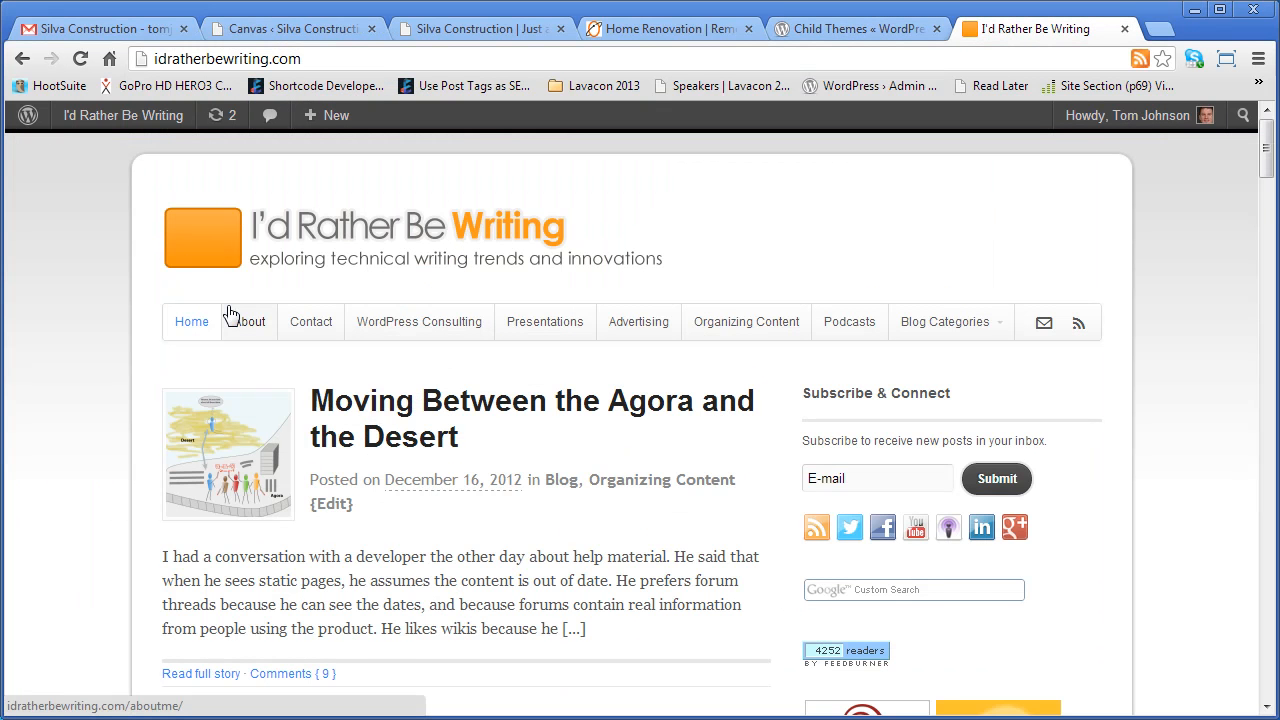
mouse_move(419, 321)
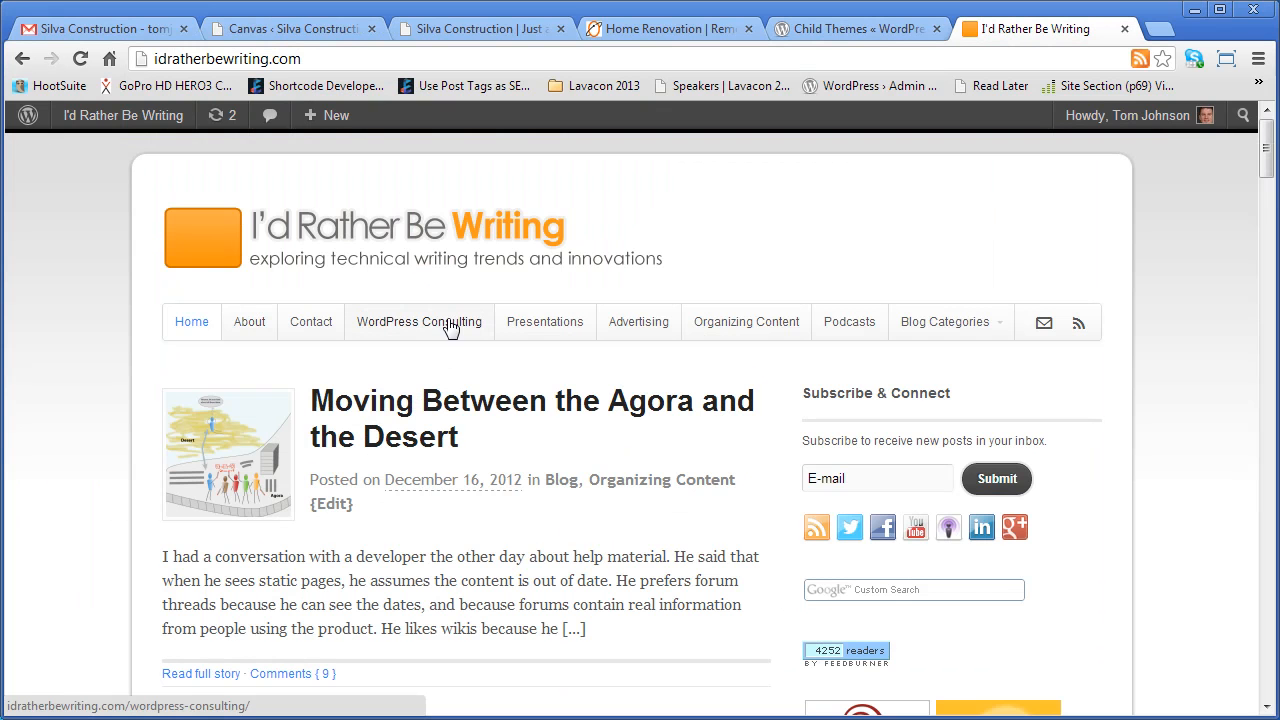
mouse_move(454, 338)
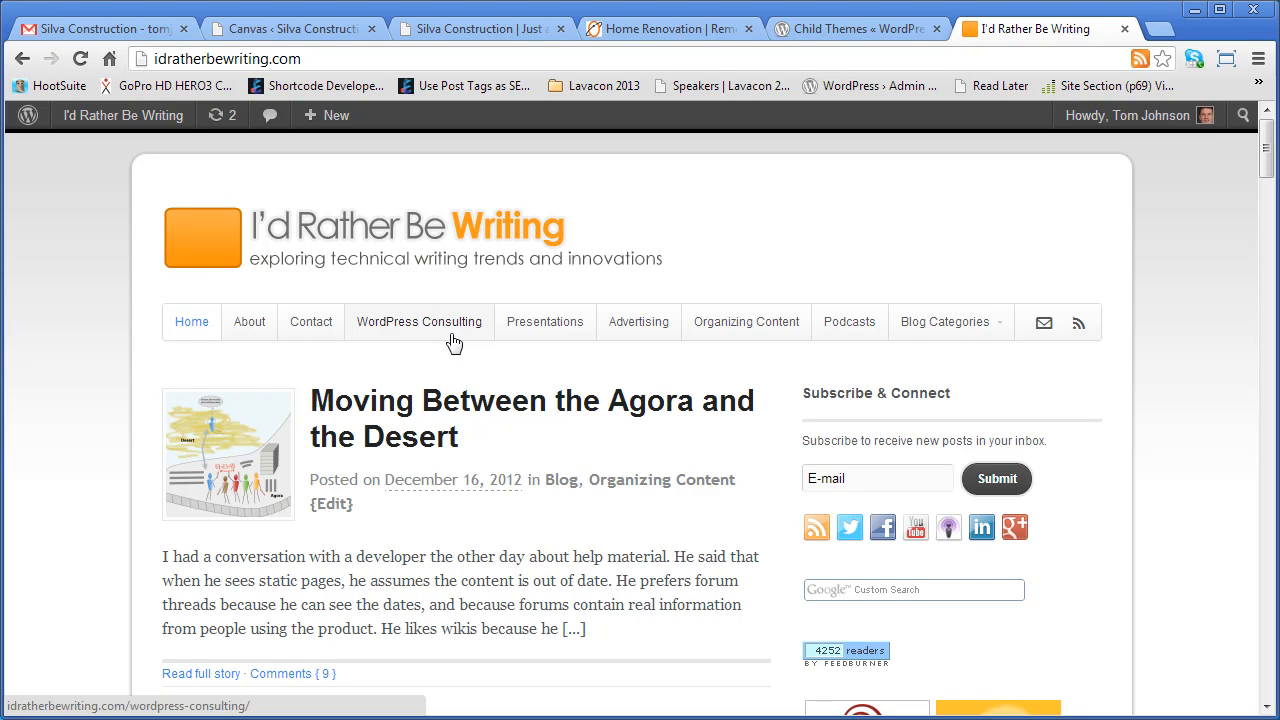
mouse_move(454, 344)
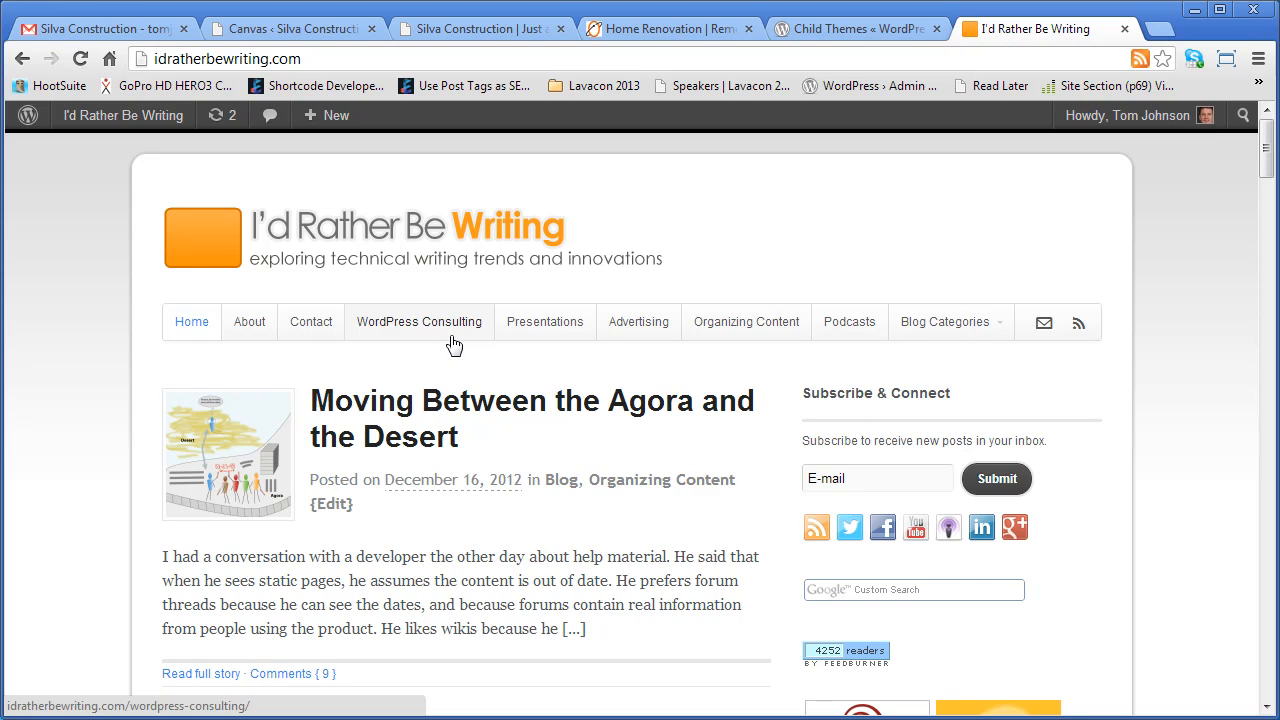